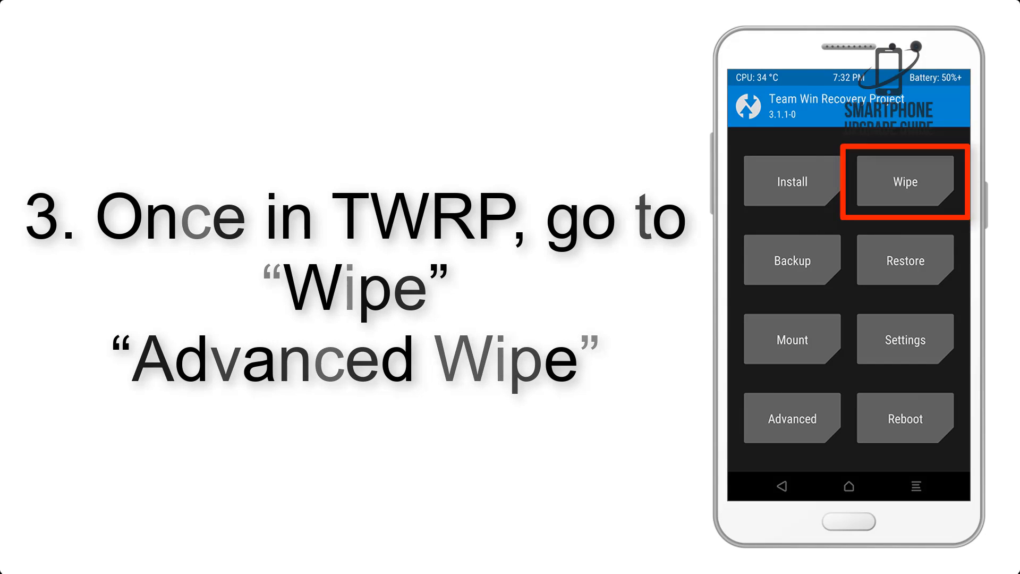
Reach the Advanced Wipe list showing Dalvik Cache, System, data, Internal Storage and Cache
click(903, 181)
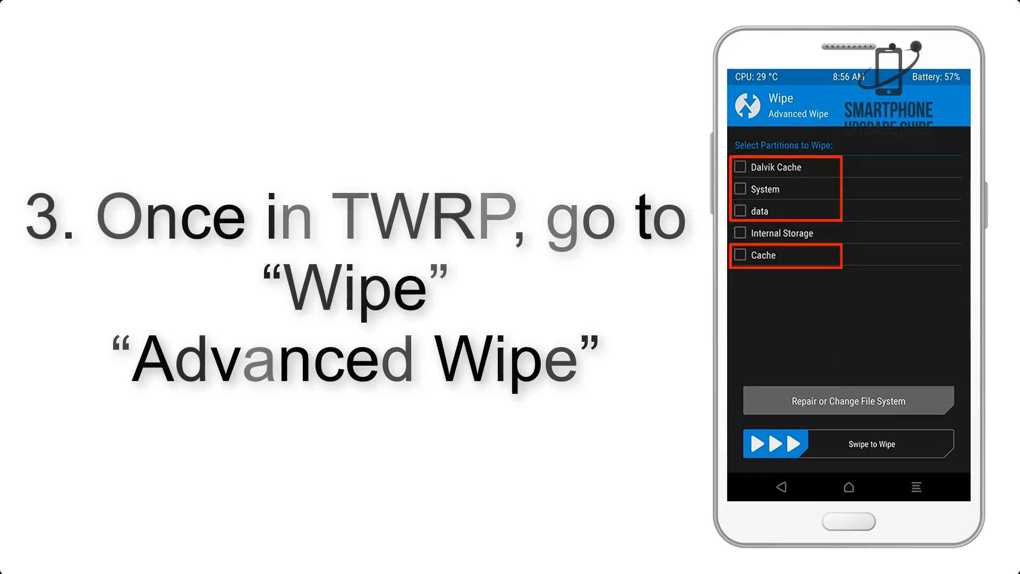